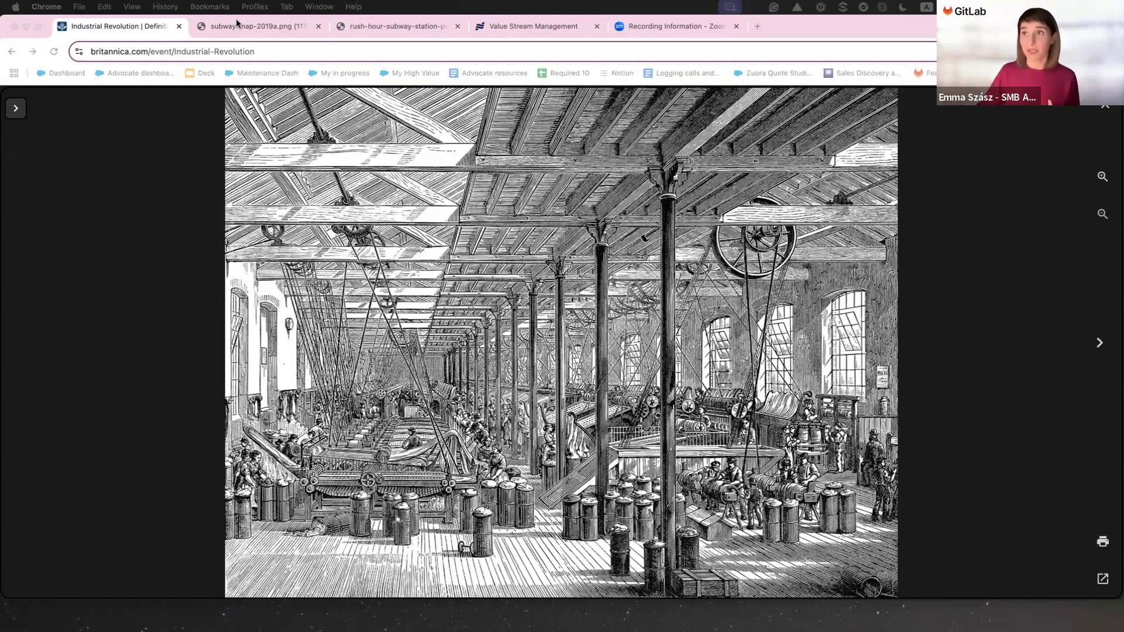
Step: Flip through the subway map and rush-hour images to the GitLab Value Streams Dashboard tour
click(255, 26)
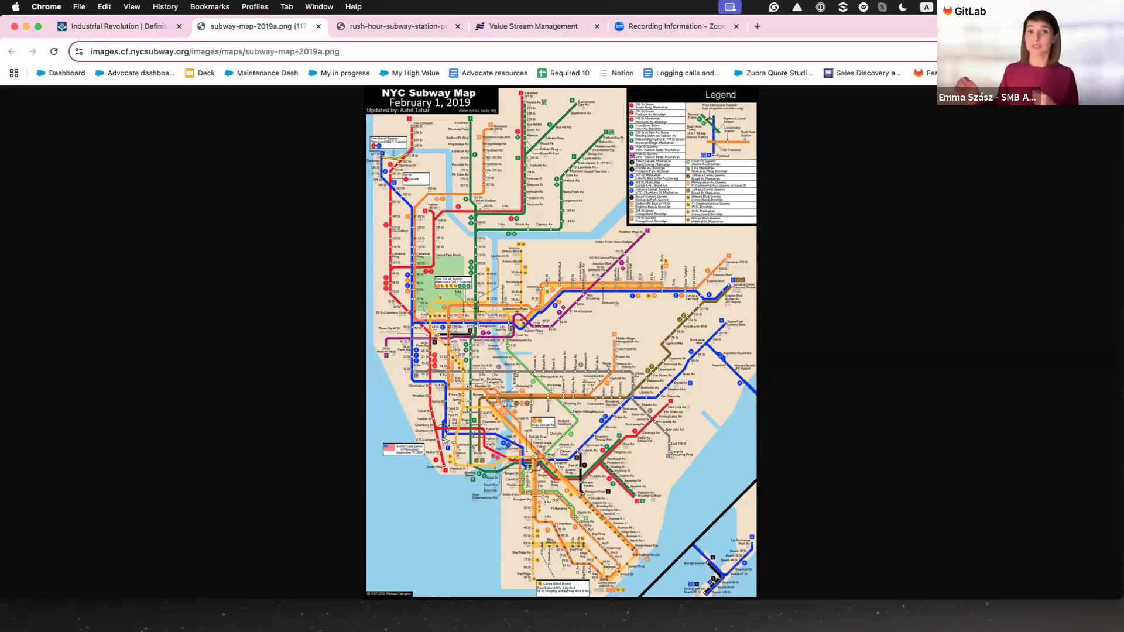
mouse_move(467, 7)
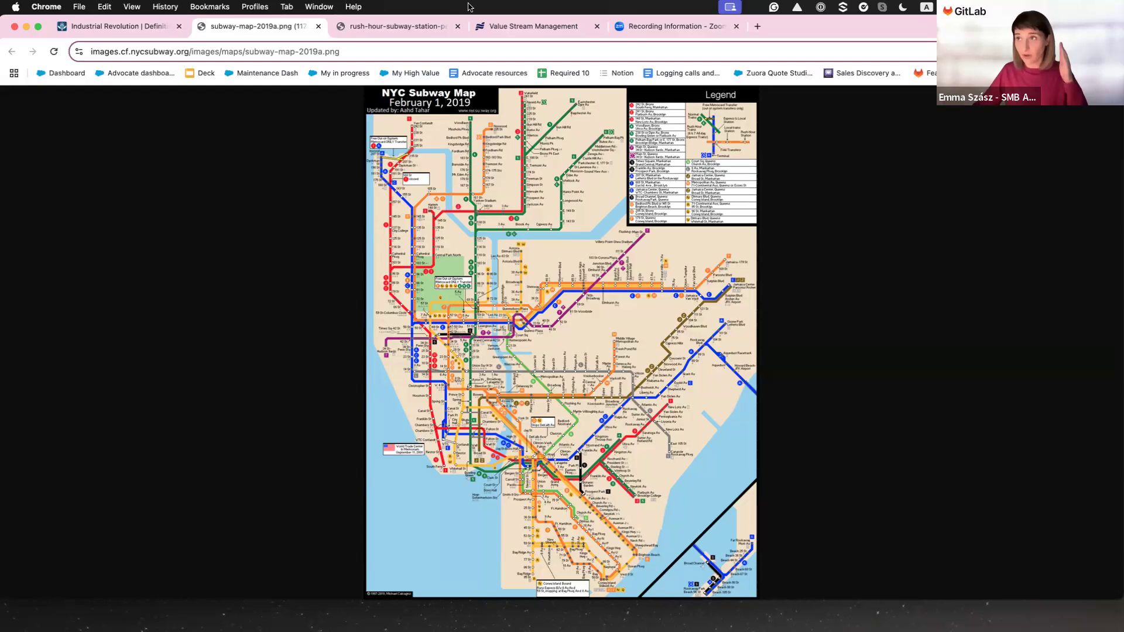
click(394, 26)
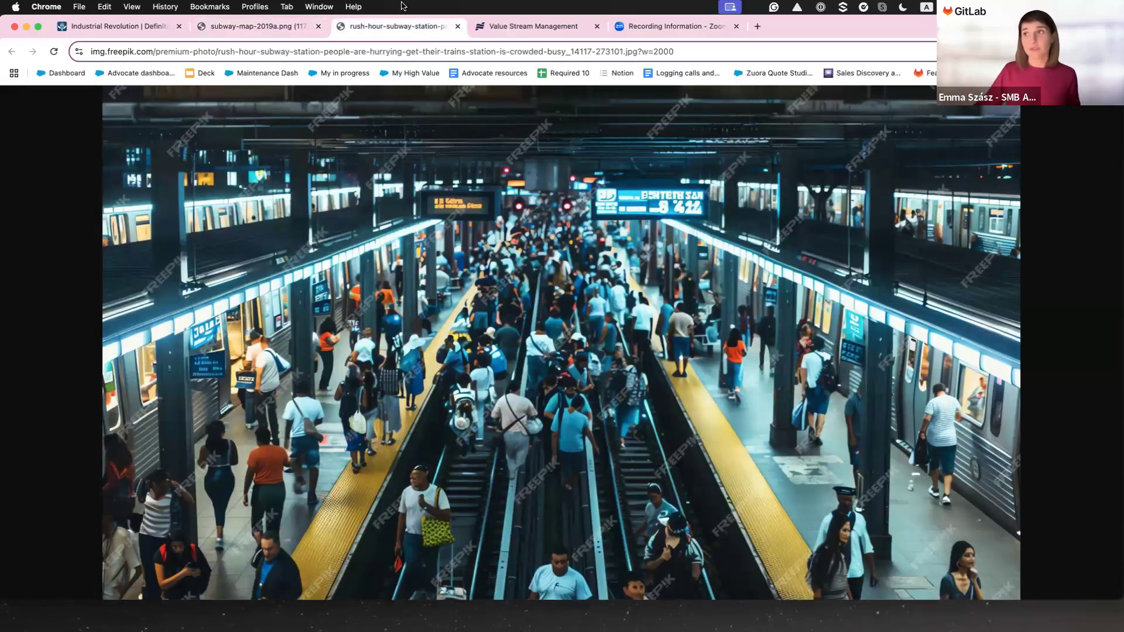
click(534, 26)
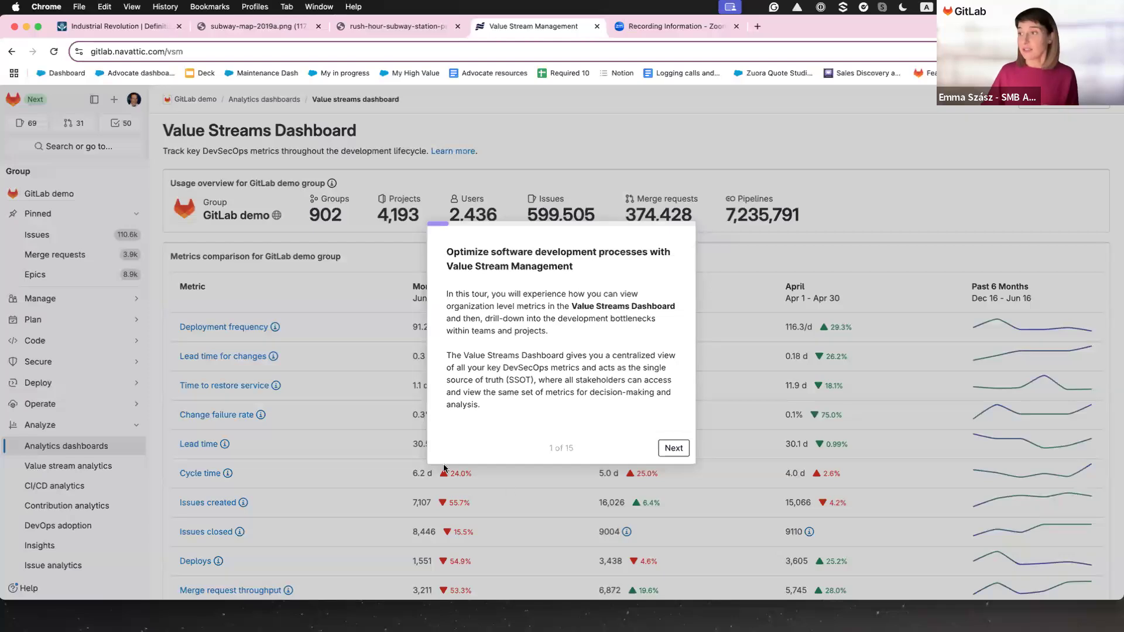
Step: Advance the dashboard tour to step 3 of 15 on six-month trend mini-graphs
click(673, 448)
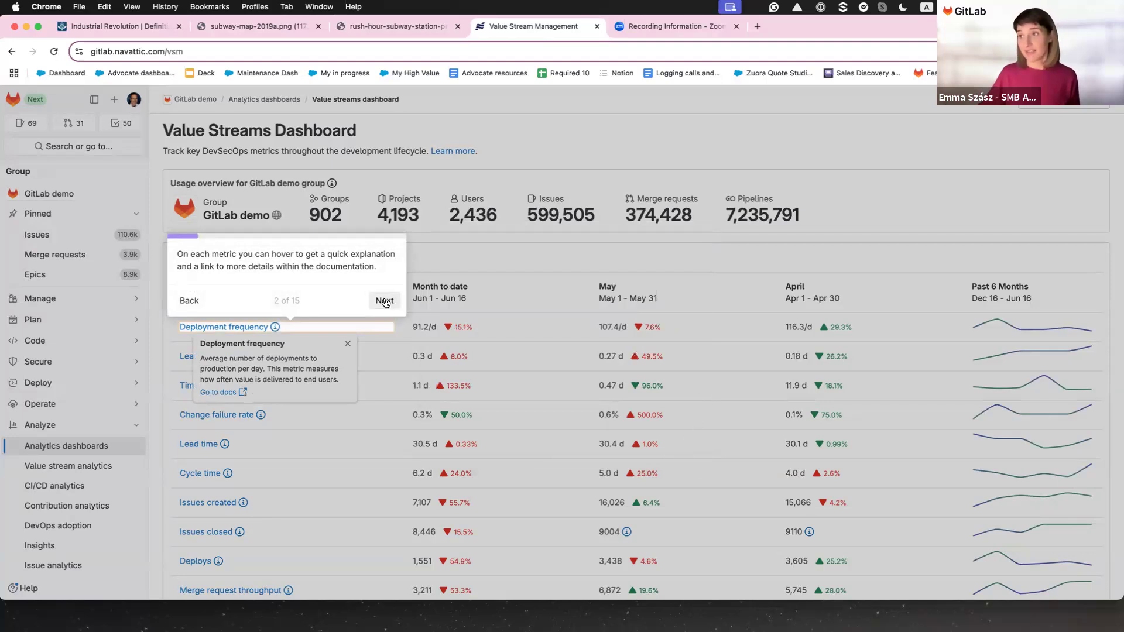
click(384, 301)
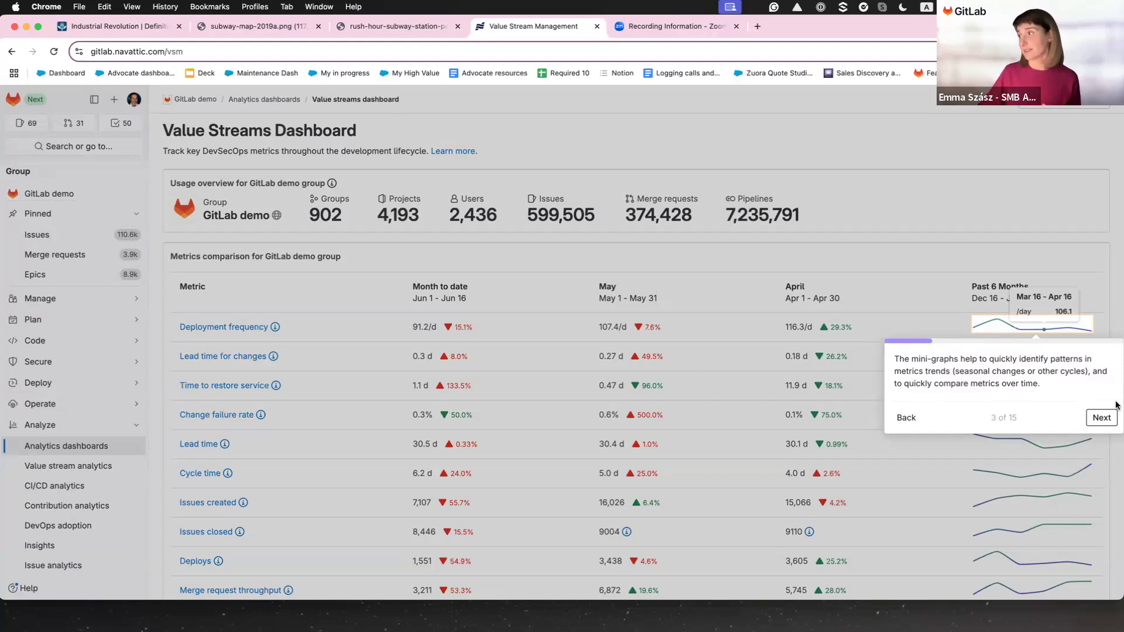
Step: Advance the tour past the metrics table to step 5 of 15, the analytics hub
click(1101, 418)
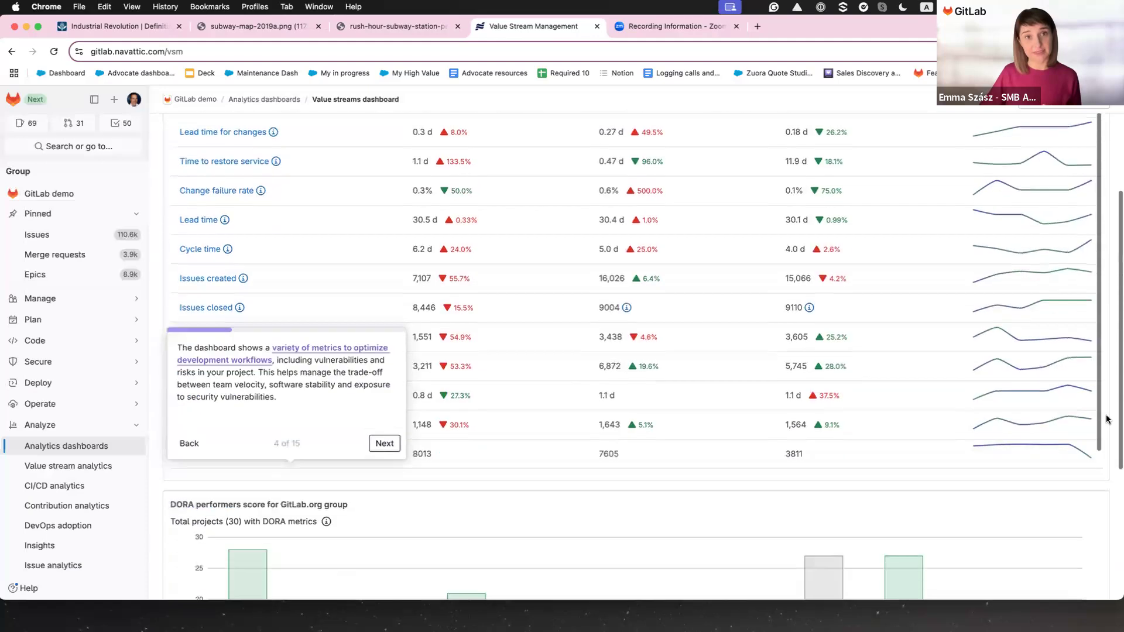
scroll(down, 3)
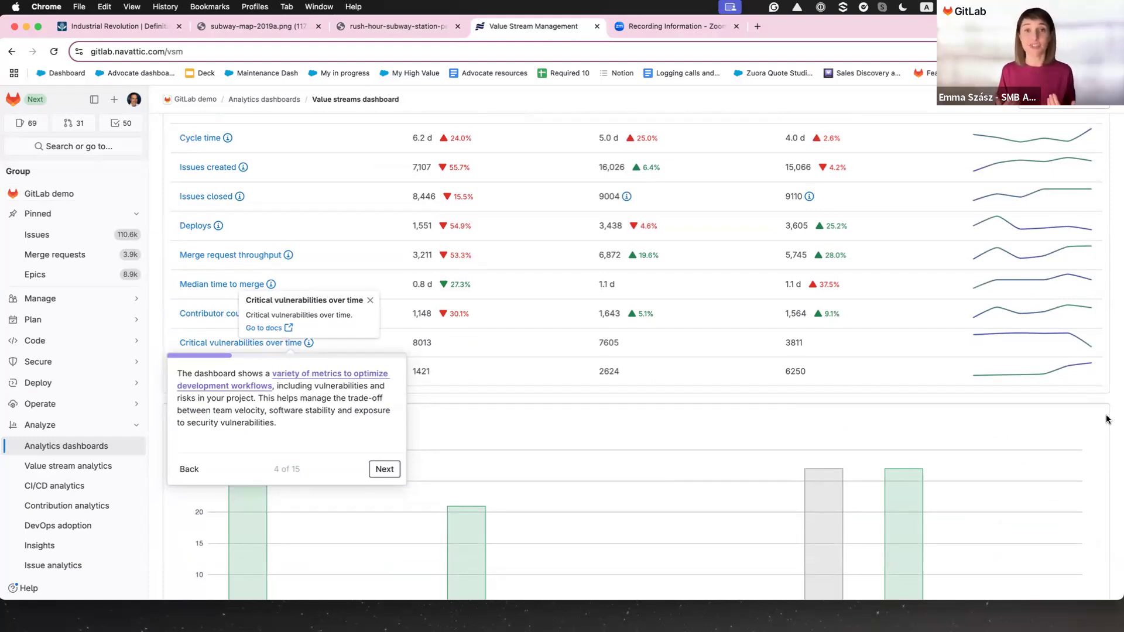
mouse_move(478, 495)
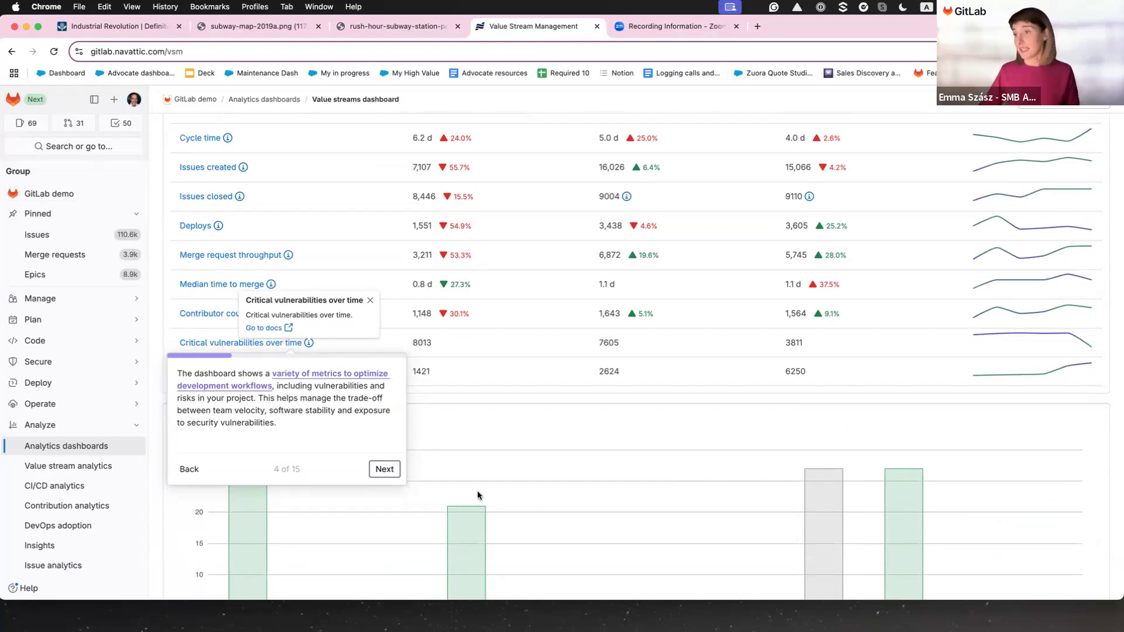
click(384, 469)
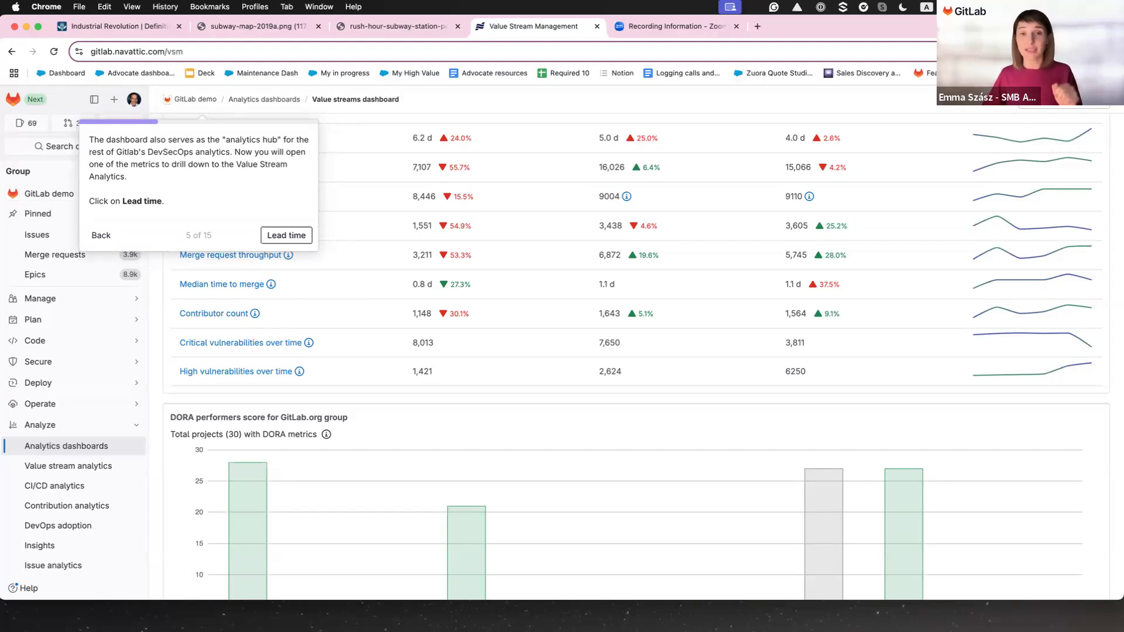
mouse_move(298, 294)
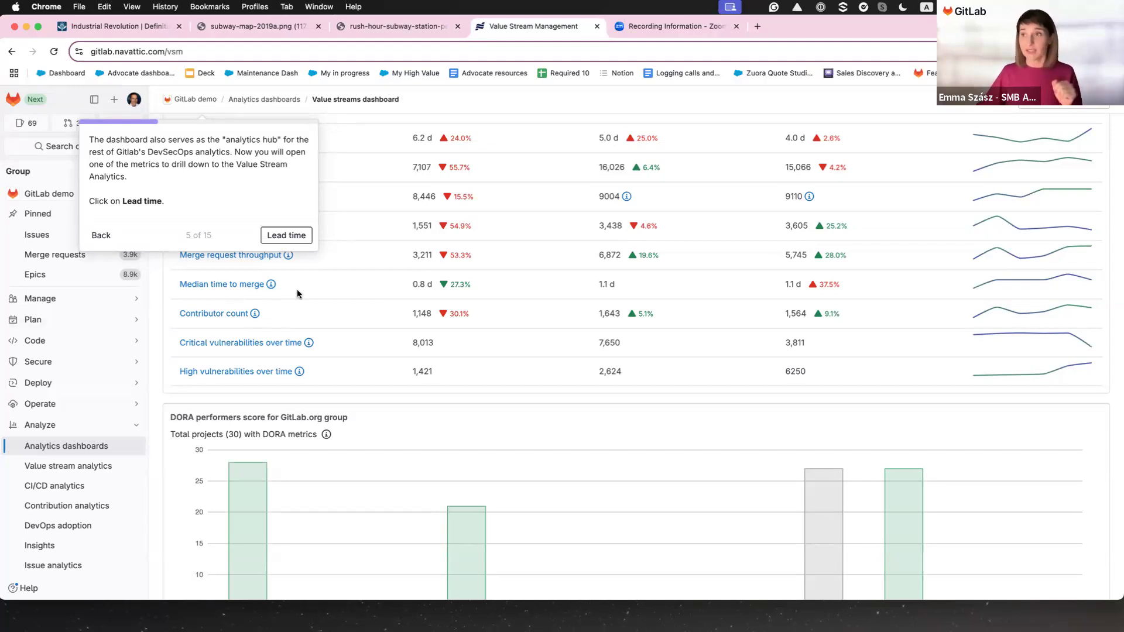
Step: Drill into Lead time analytics and advance the tour to step 7 of 15
click(286, 236)
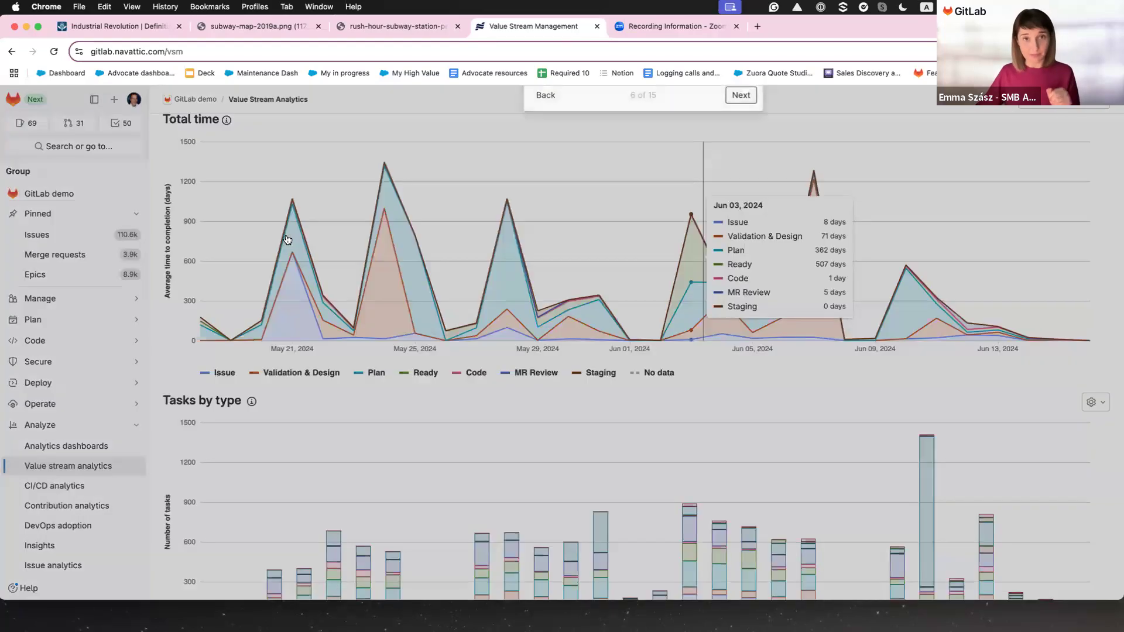
scroll(up, 3)
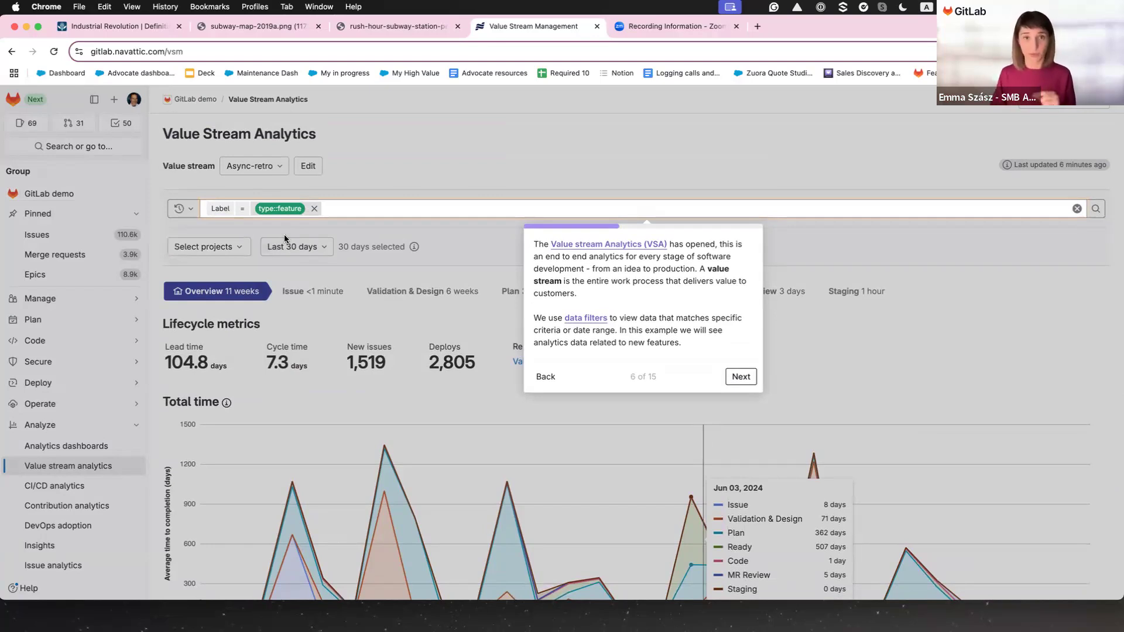
mouse_move(280, 237)
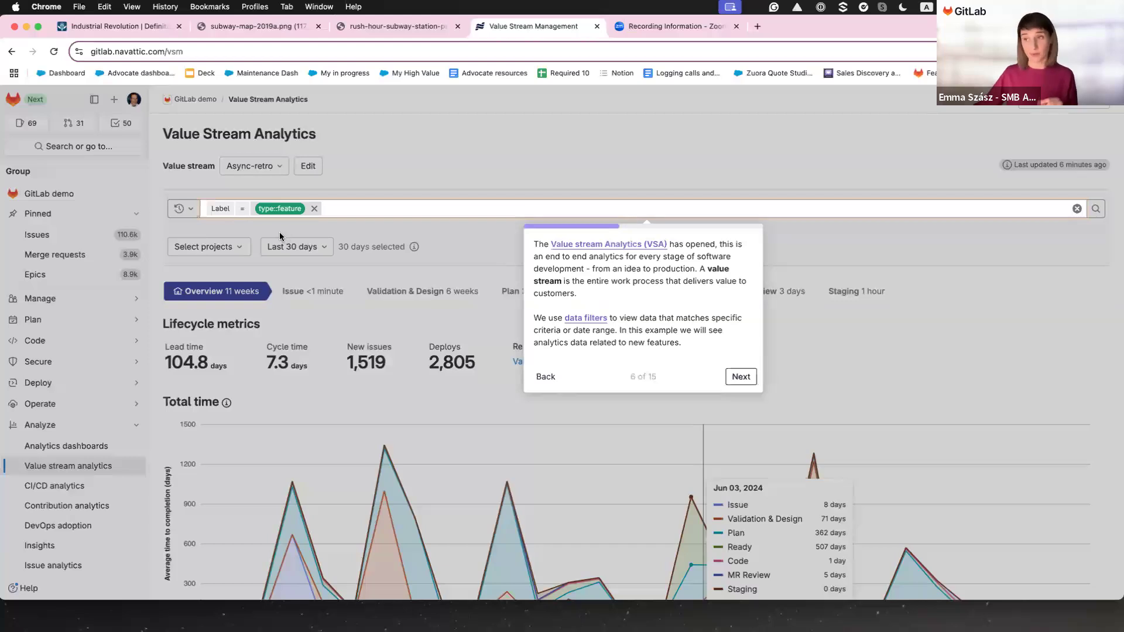
mouse_move(739, 314)
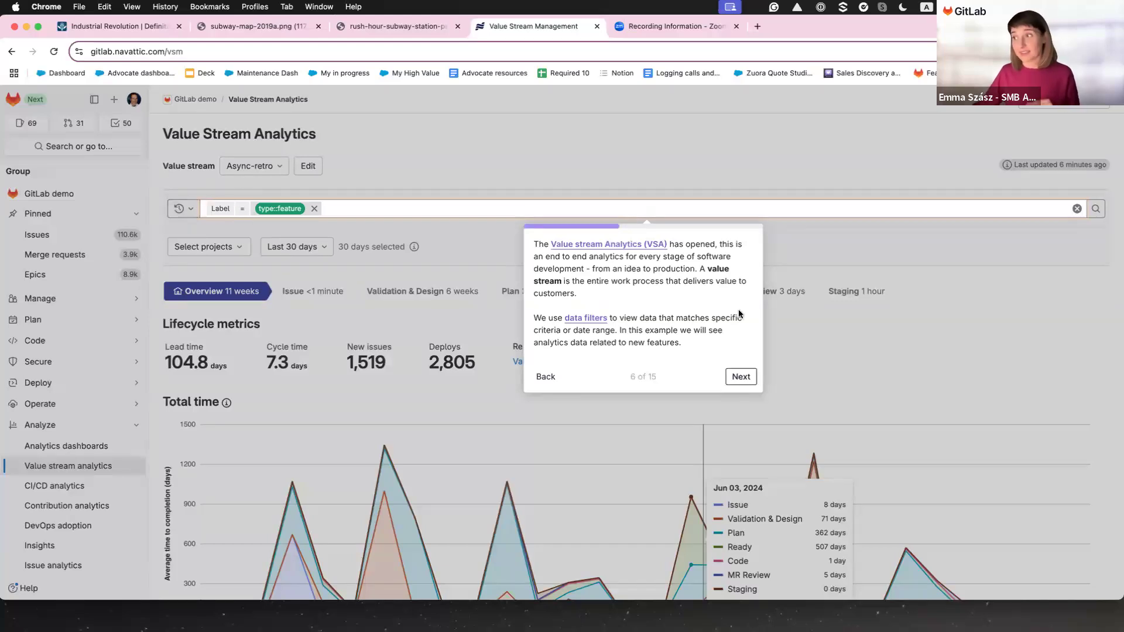
click(740, 376)
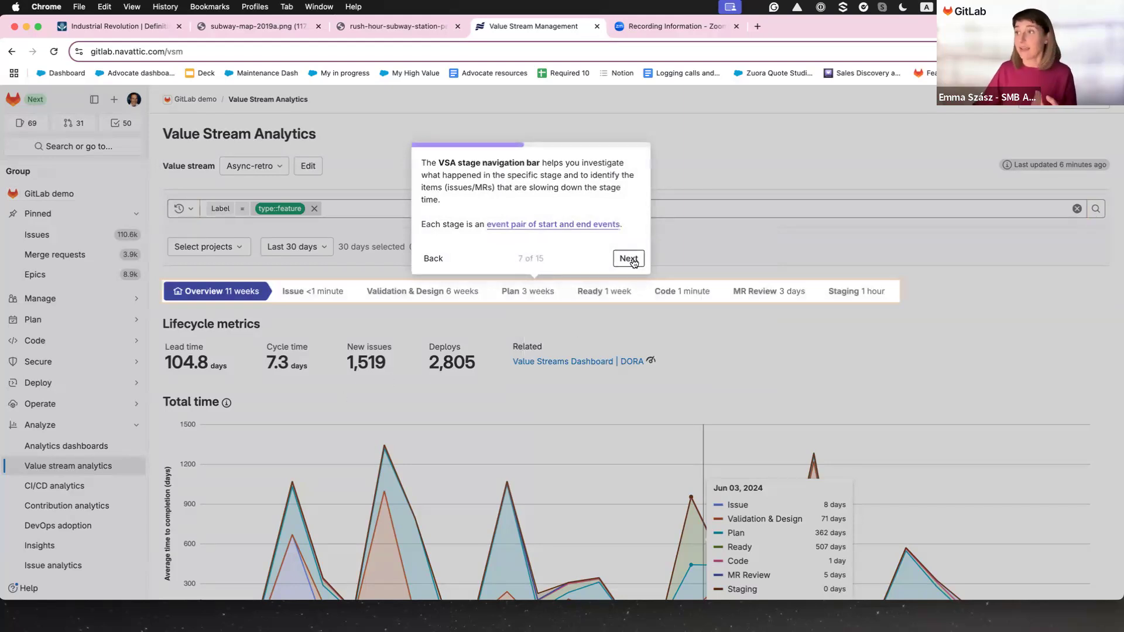
Step: Advance past lifecycle metrics to step 9 of 15 on the Total time chart
click(629, 258)
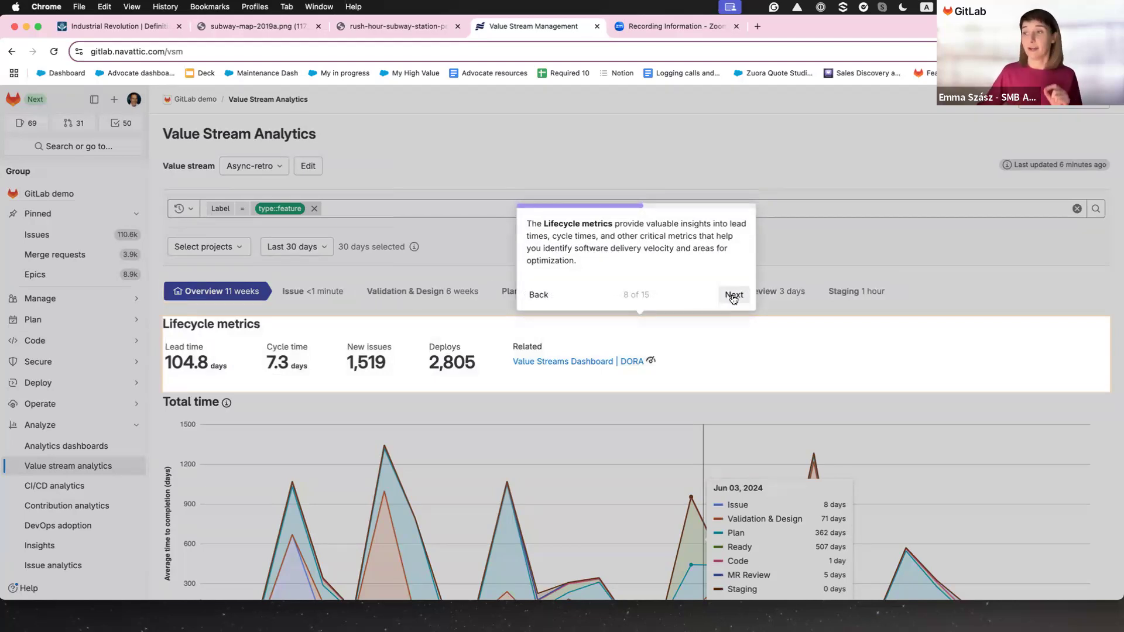
click(732, 294)
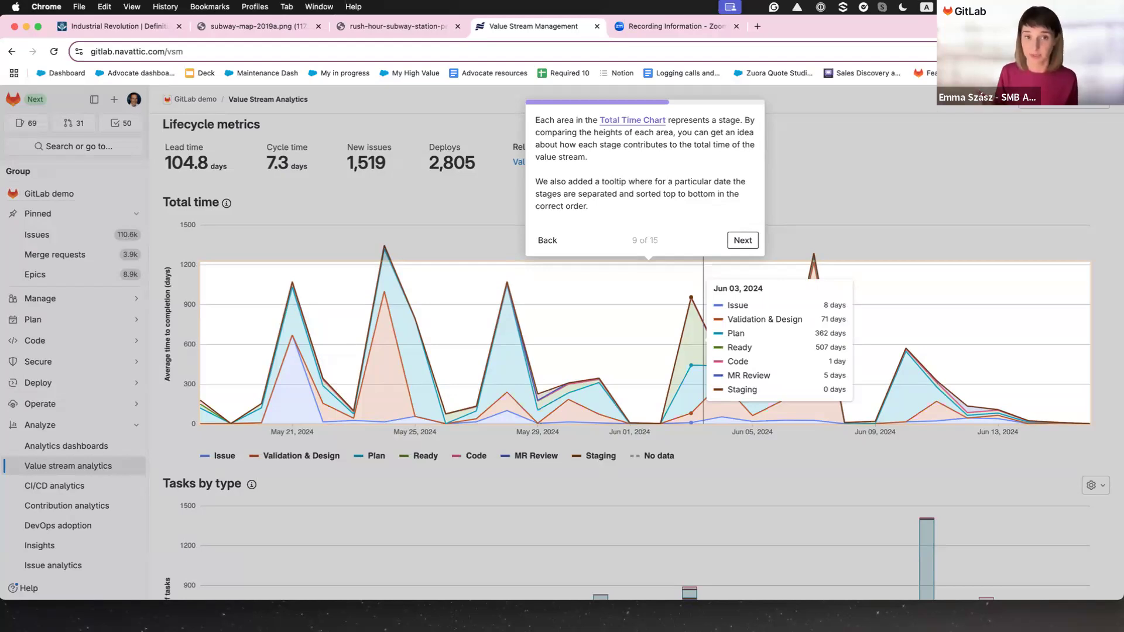
mouse_move(772, 212)
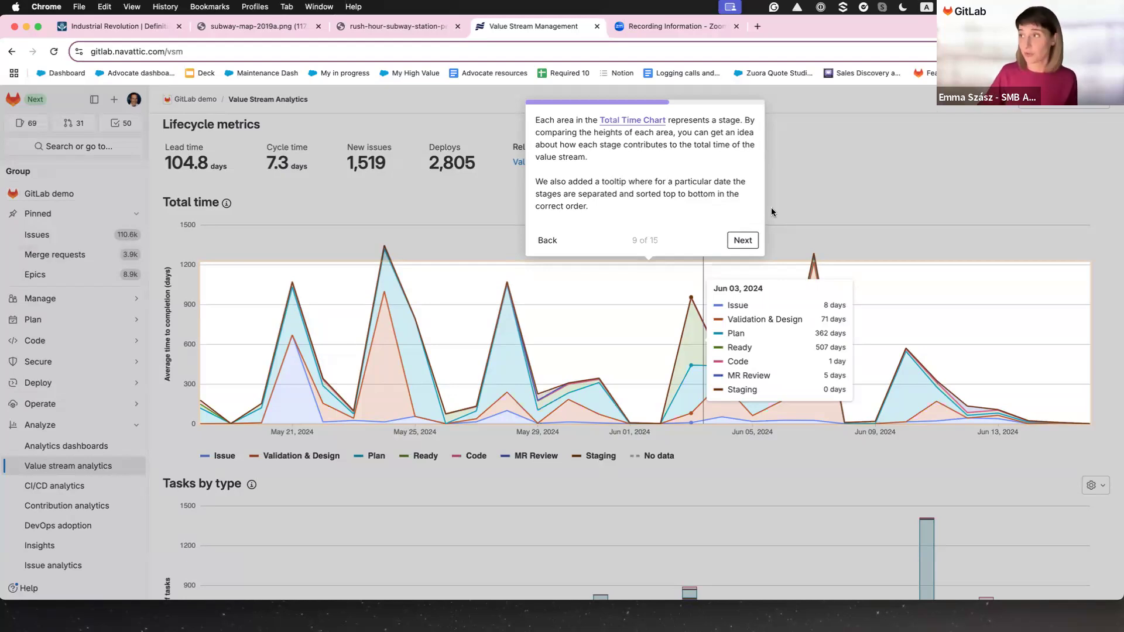
Step: Advance to step 10 and open the MR Review stage table of 186 merge requests
click(741, 240)
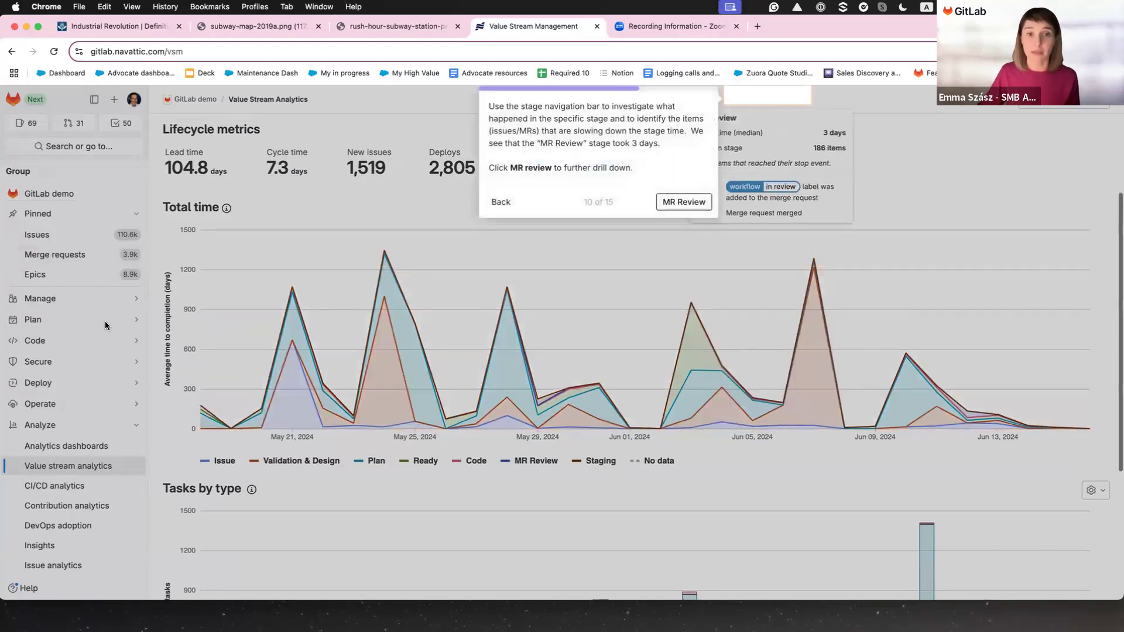
scroll(up, 3)
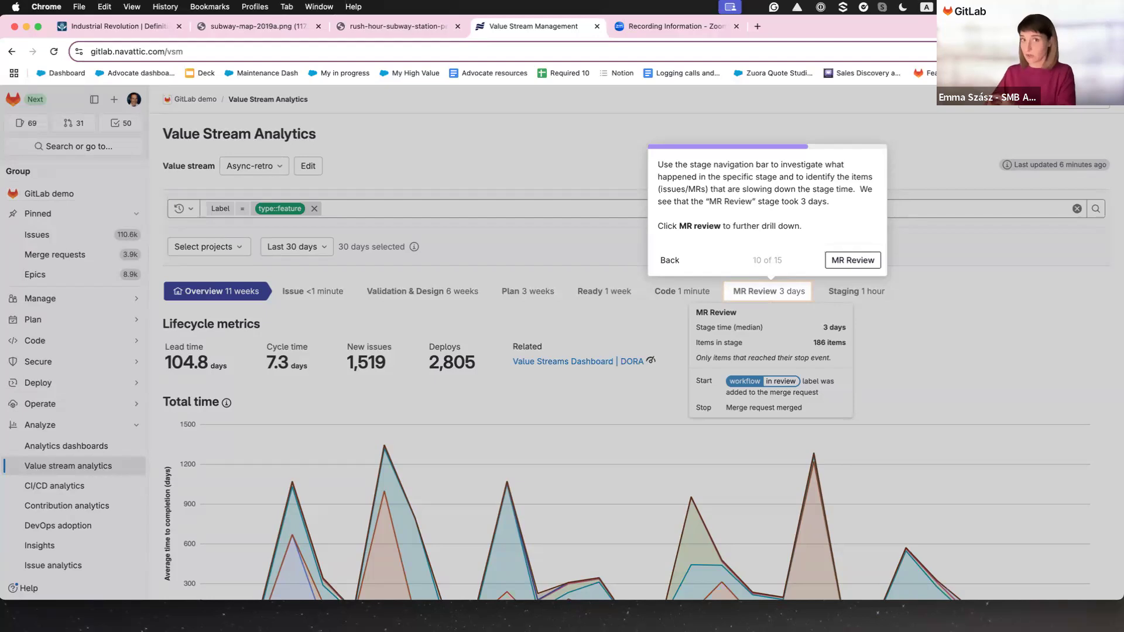
mouse_move(920, 243)
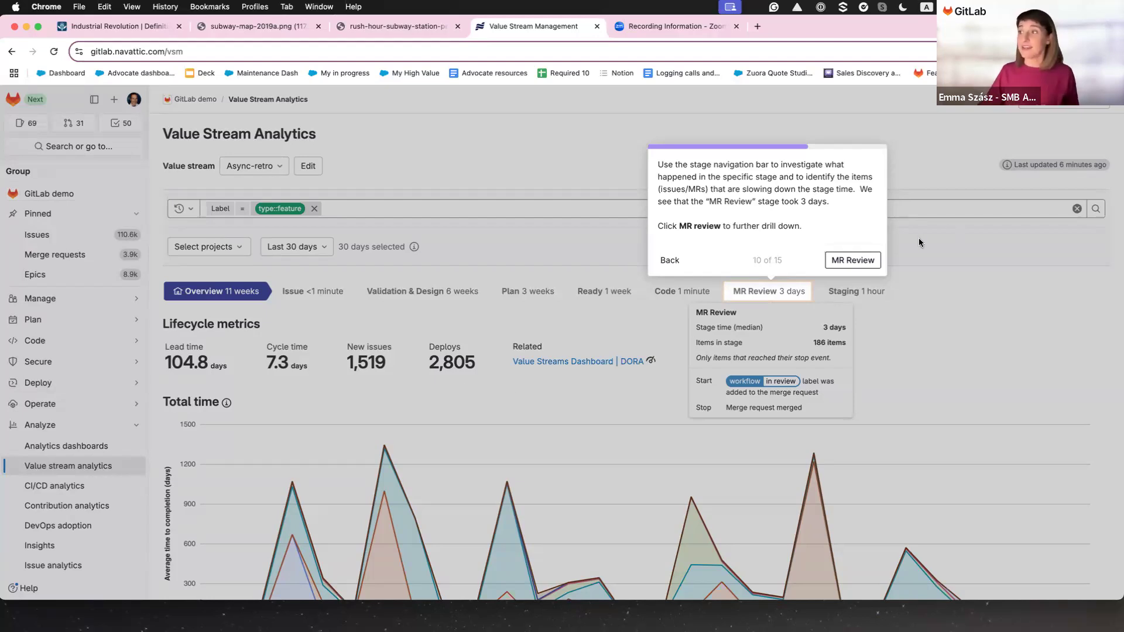
click(852, 259)
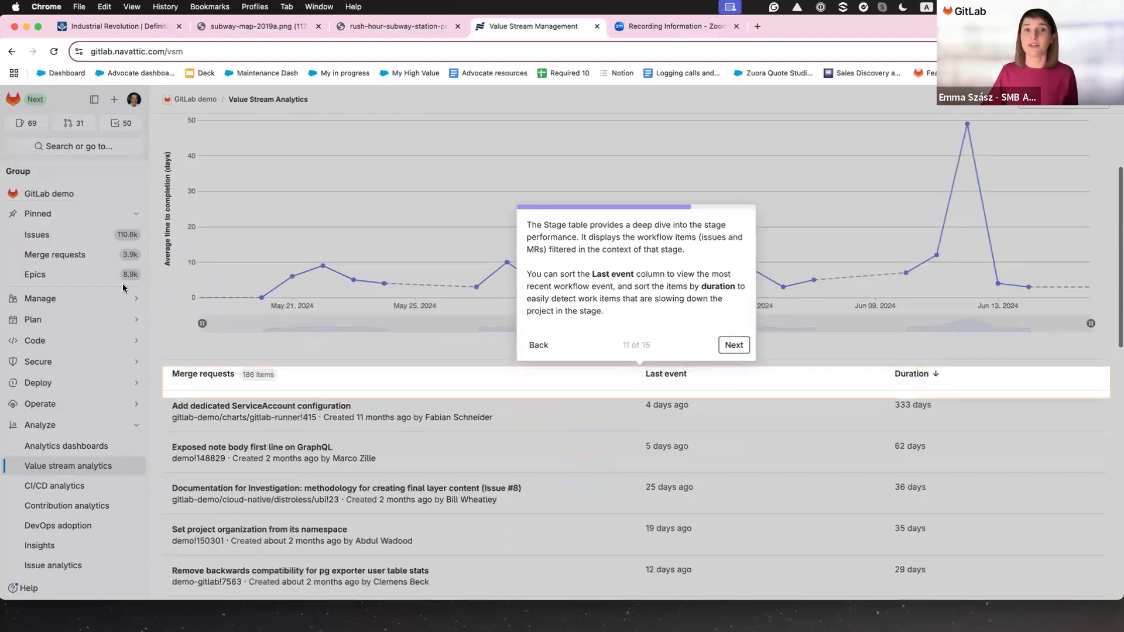
Step: Advance the tour to step 12, highlighting the 333-day ServiceAccount configuration merge request
scroll(down, 3)
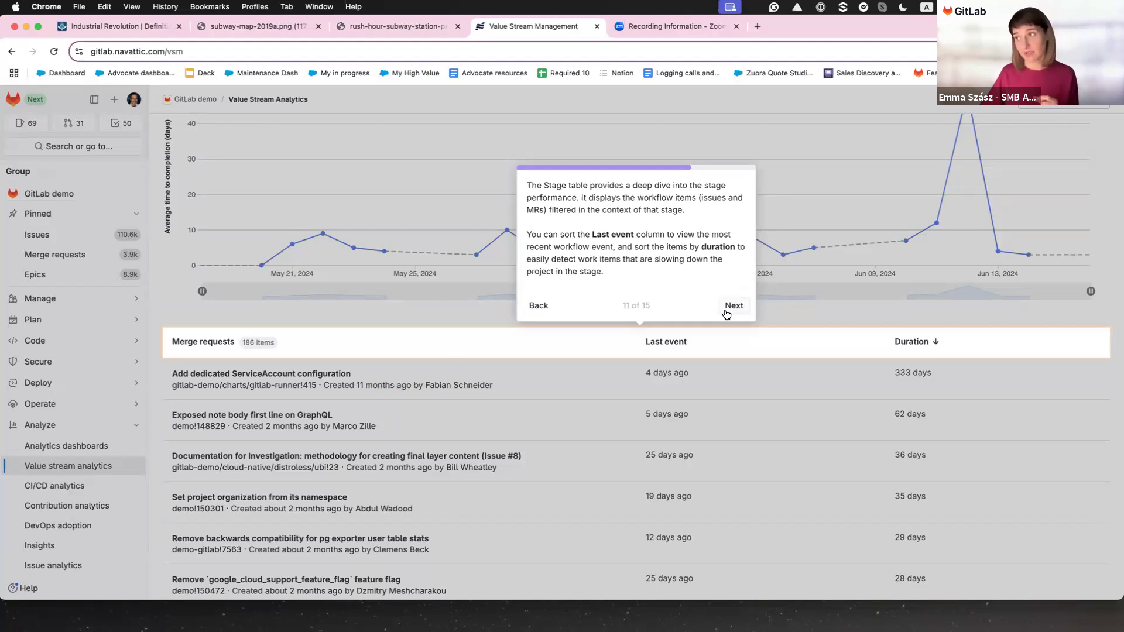
click(733, 305)
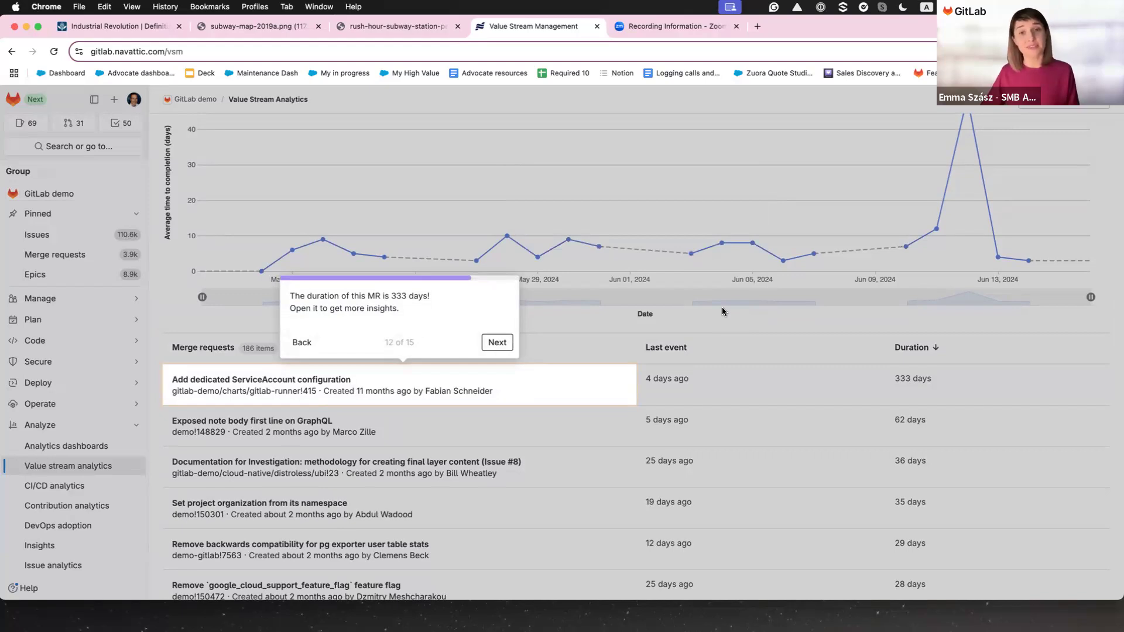
scroll(down, 3)
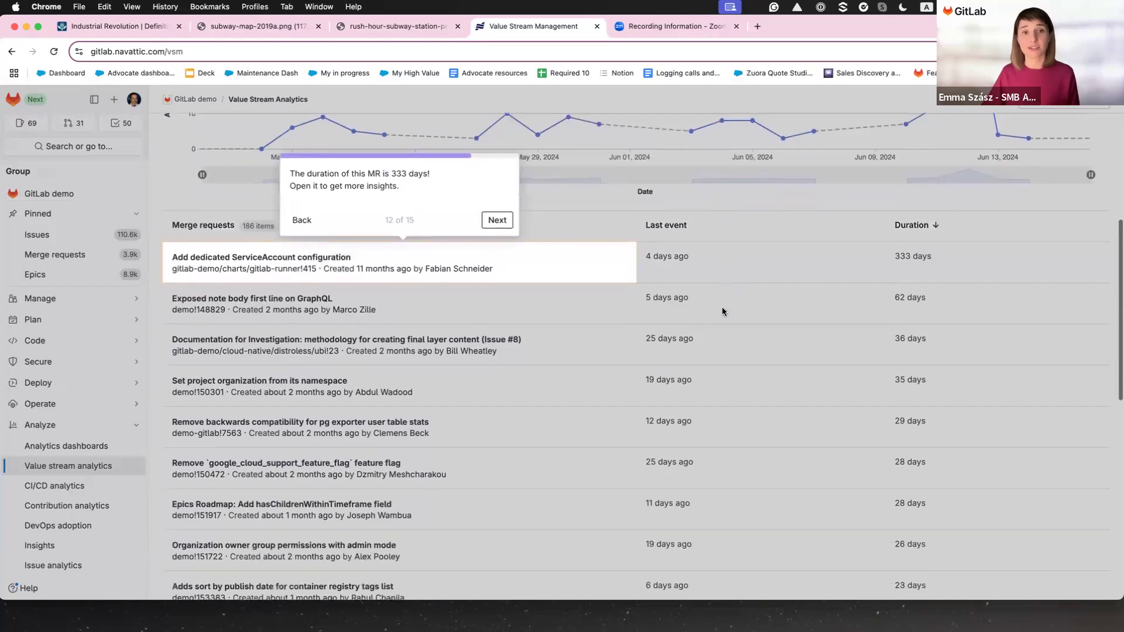
scroll(down, 3)
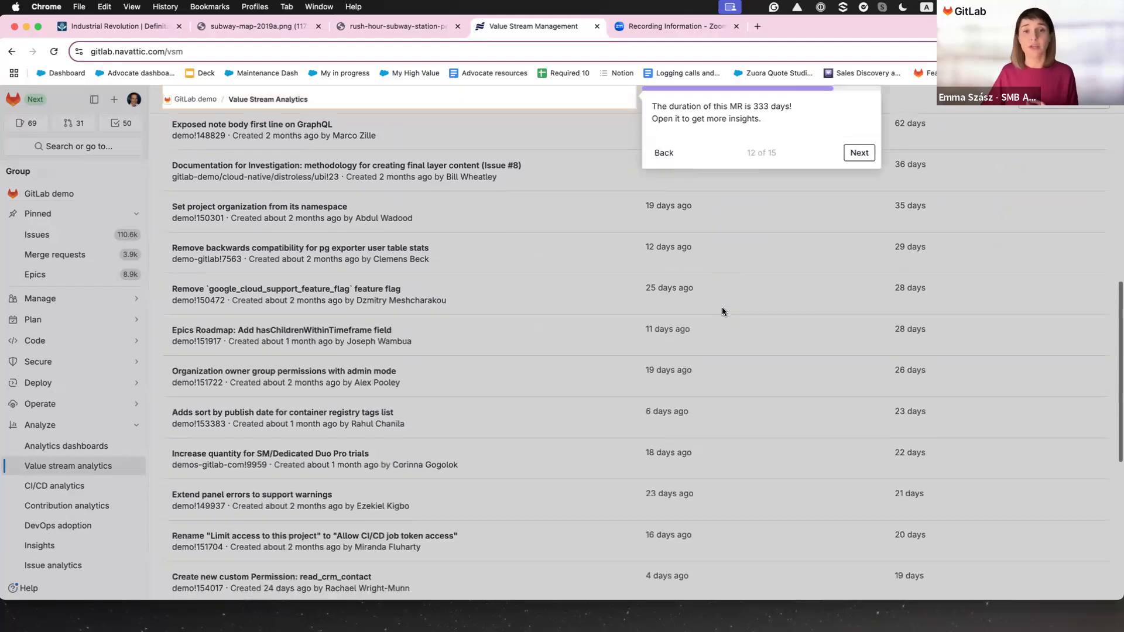
scroll(up, 3)
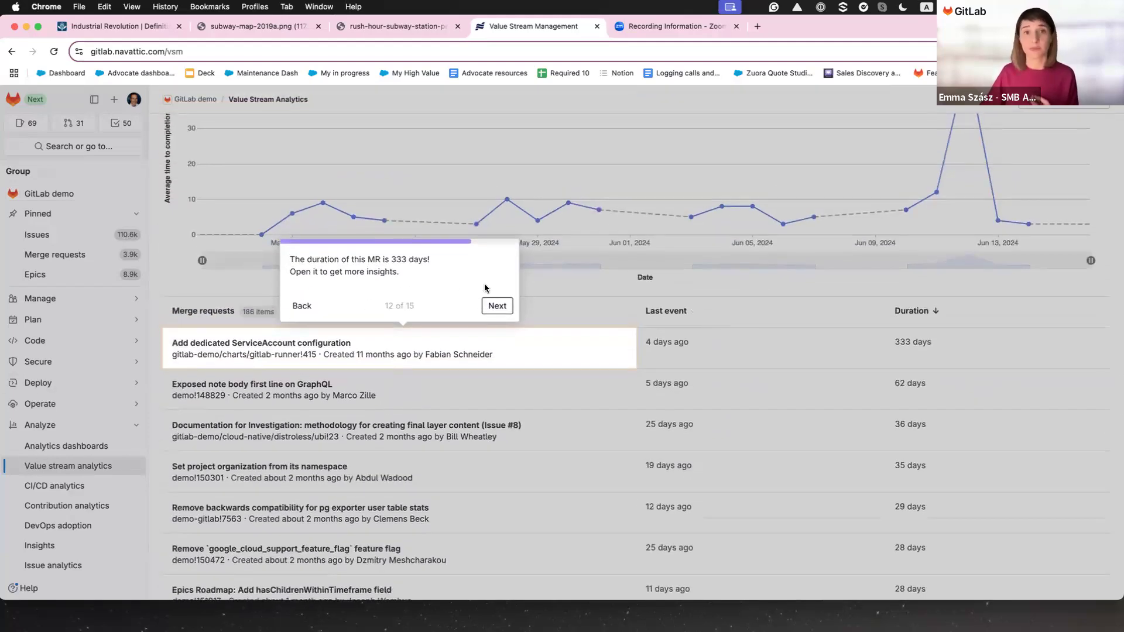
Step: Open the 'Add dedicated ServiceAccount configuration' merge request and show its Changes tab
click(260, 342)
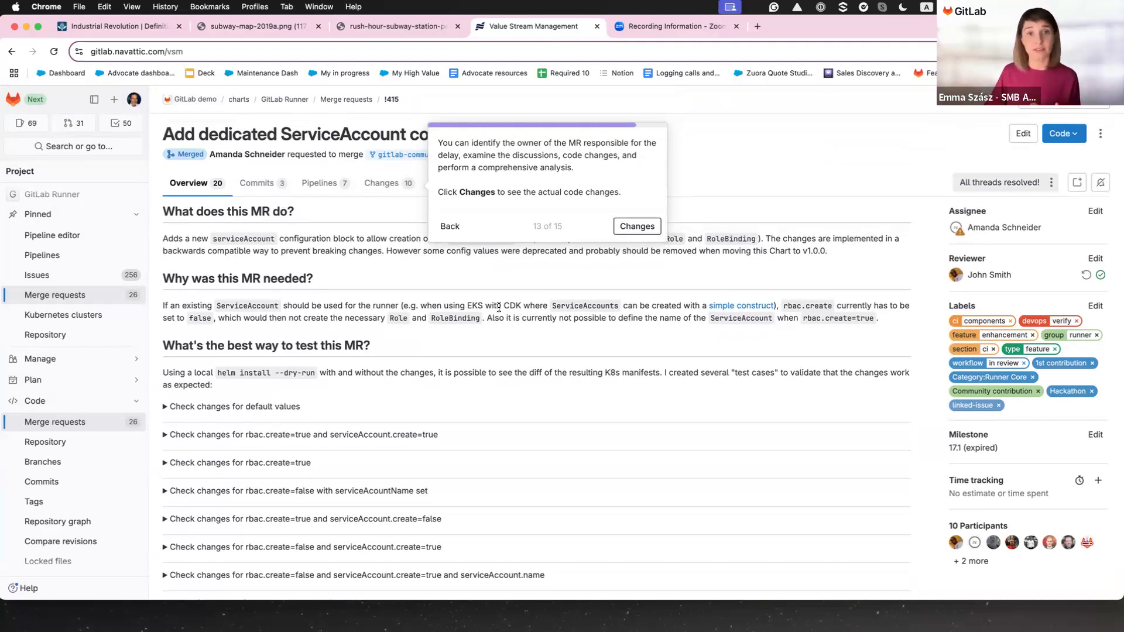
mouse_move(849, 224)
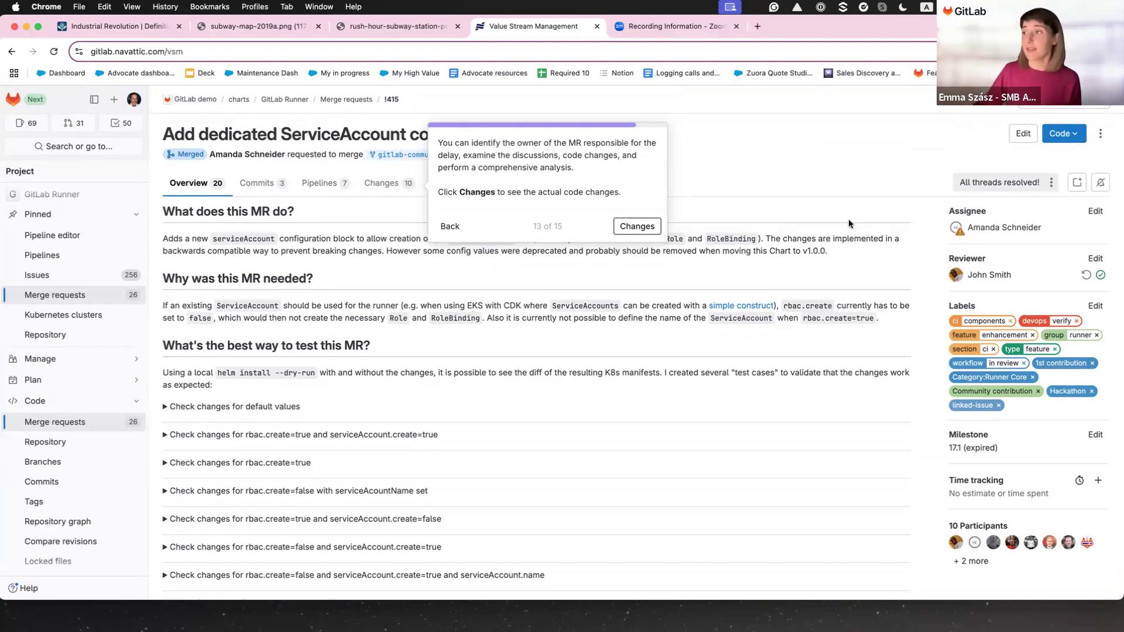
click(636, 226)
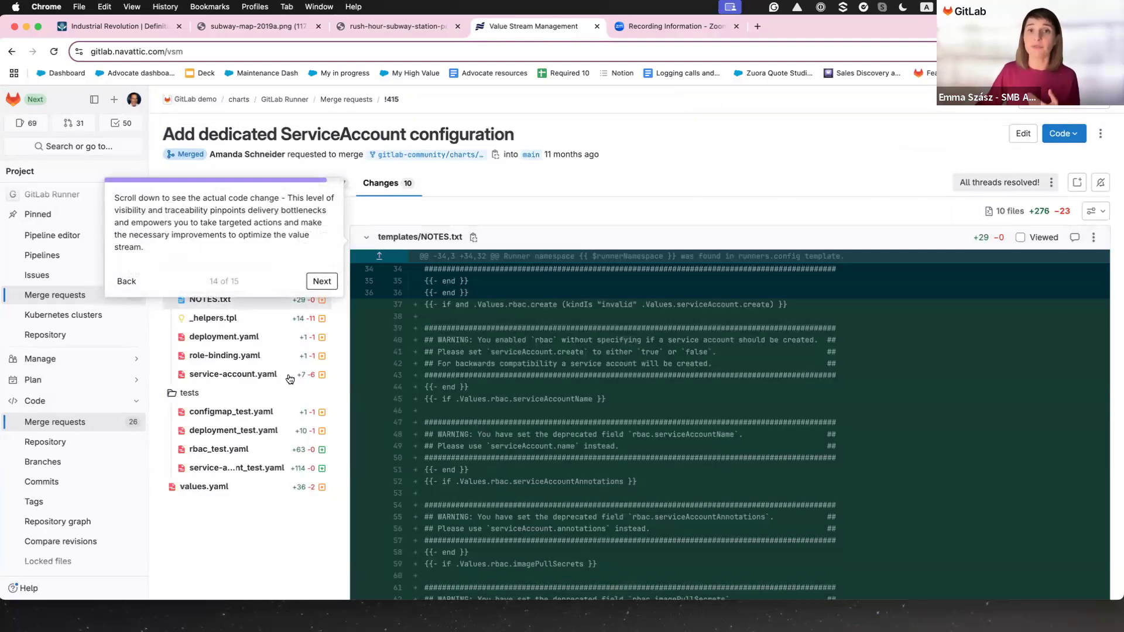
Step: Scroll from the NOTES.txt diff to the _helpers.tpl edits, then dismiss the tour message
scroll(down, 3)
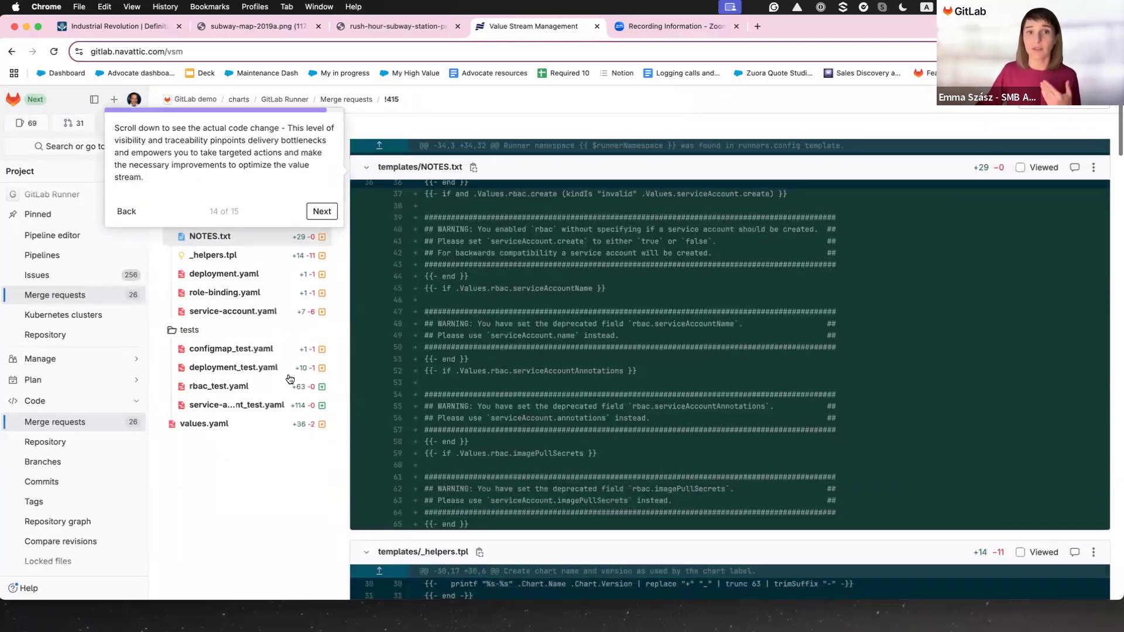
scroll(down, 3)
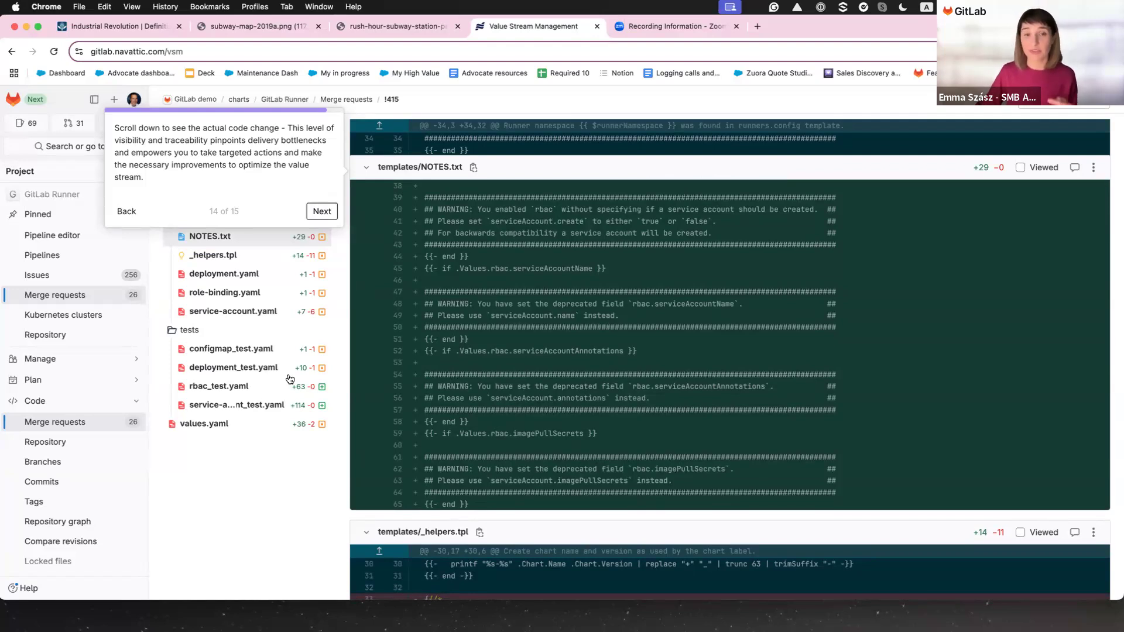
scroll(down, 3)
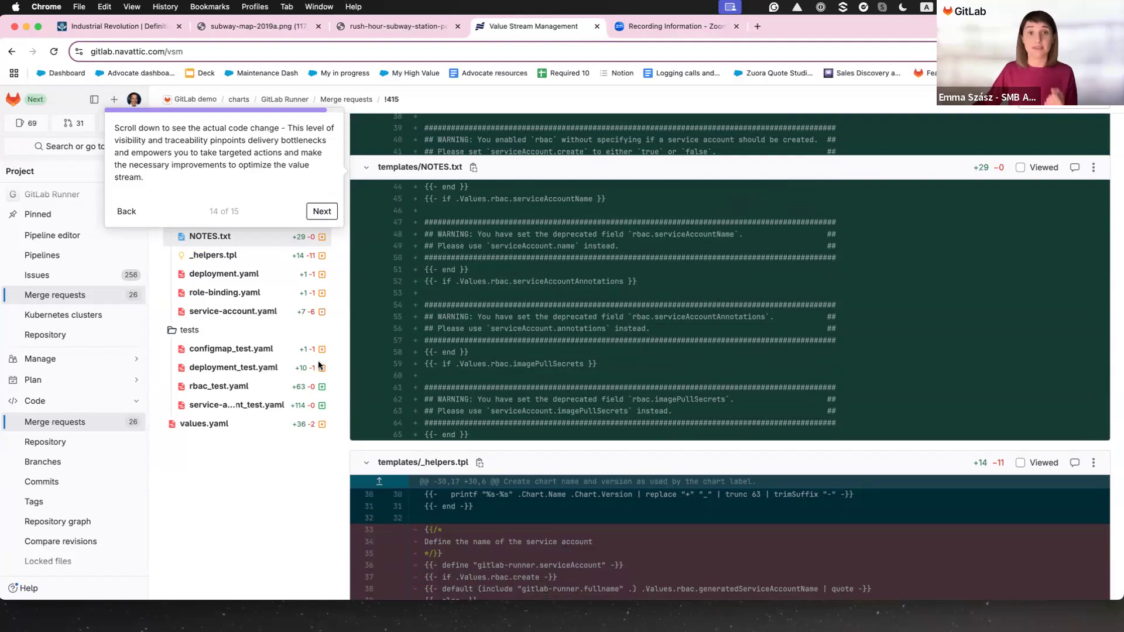
click(321, 210)
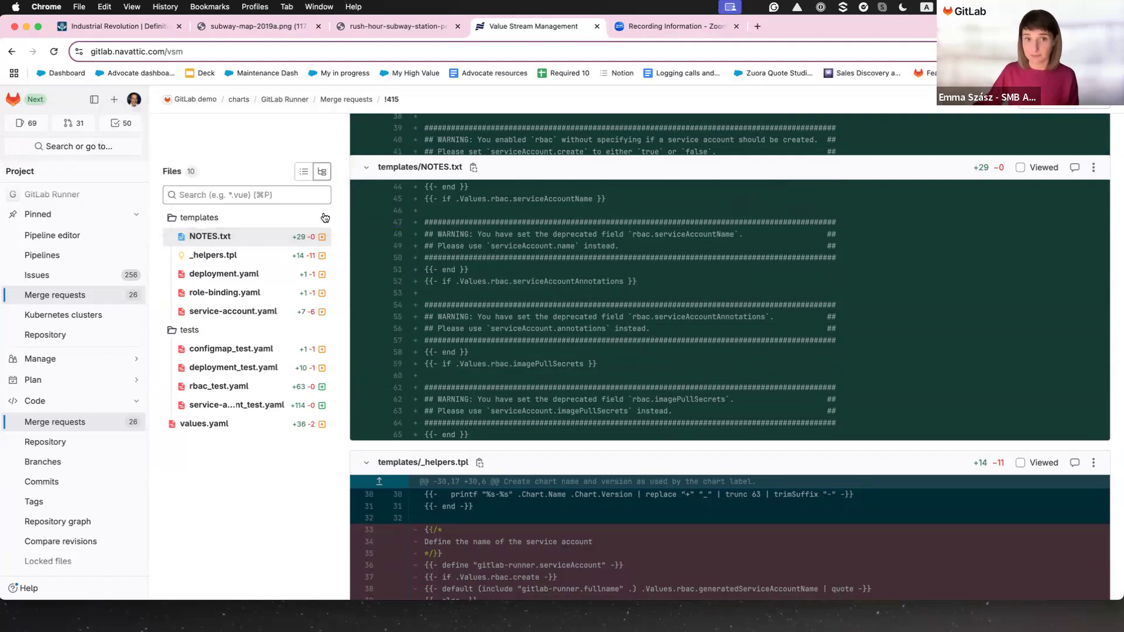